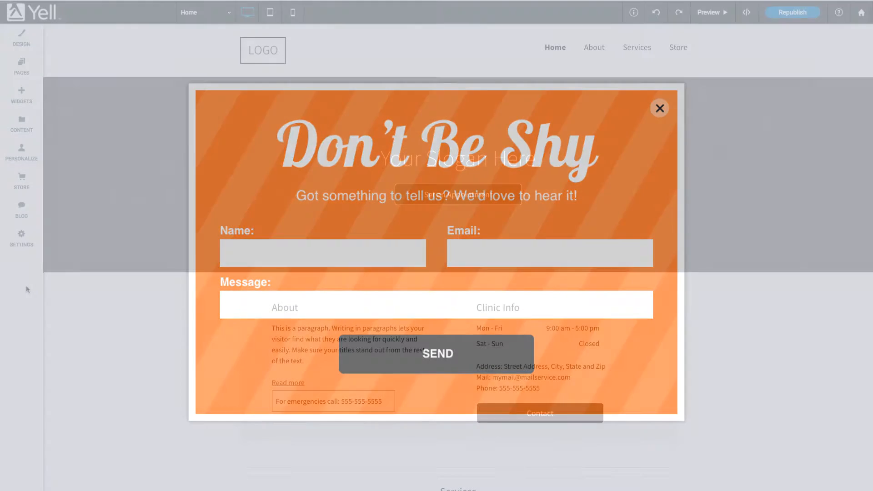
Step: Leave the popup preview and show the site's existing popups under Pages > Popups
click(659, 108)
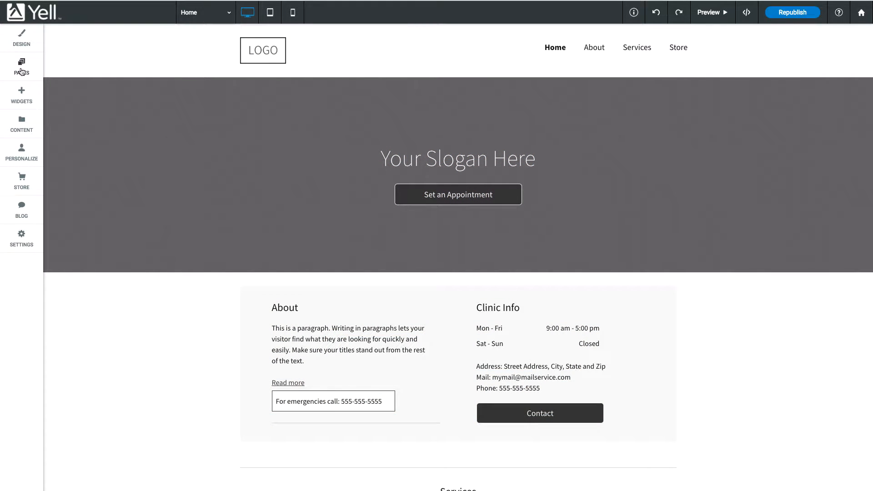
click(21, 67)
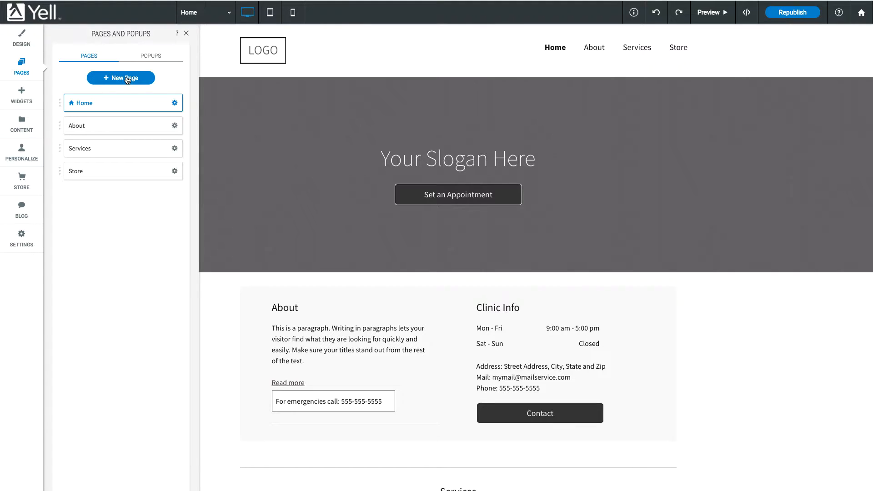
click(151, 55)
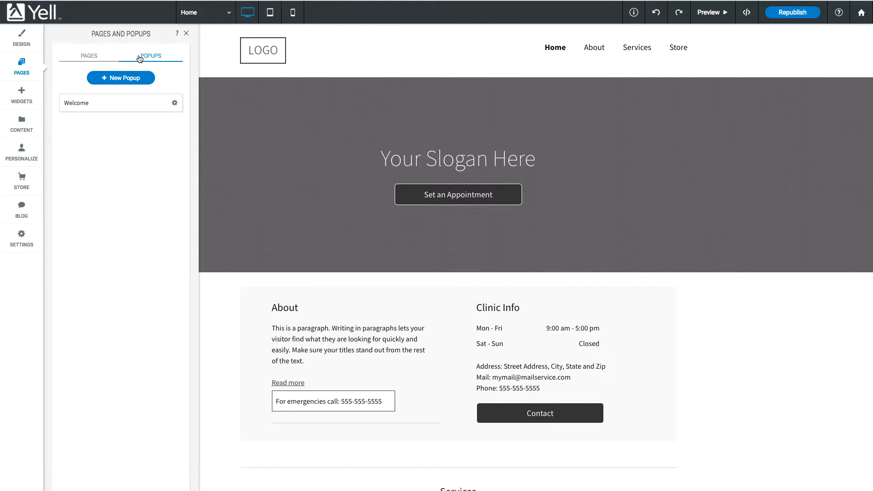
Step: Add a new popup from the Blank template named 'New'
click(120, 77)
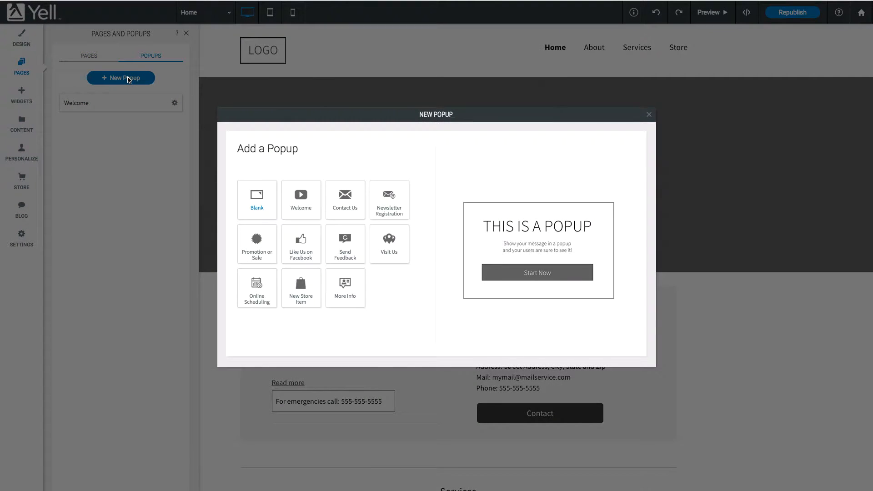
click(257, 199)
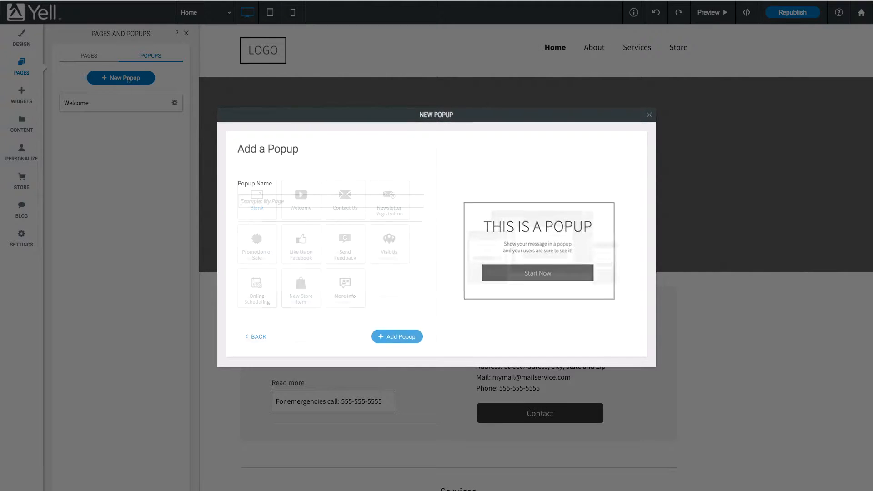
click(397, 337)
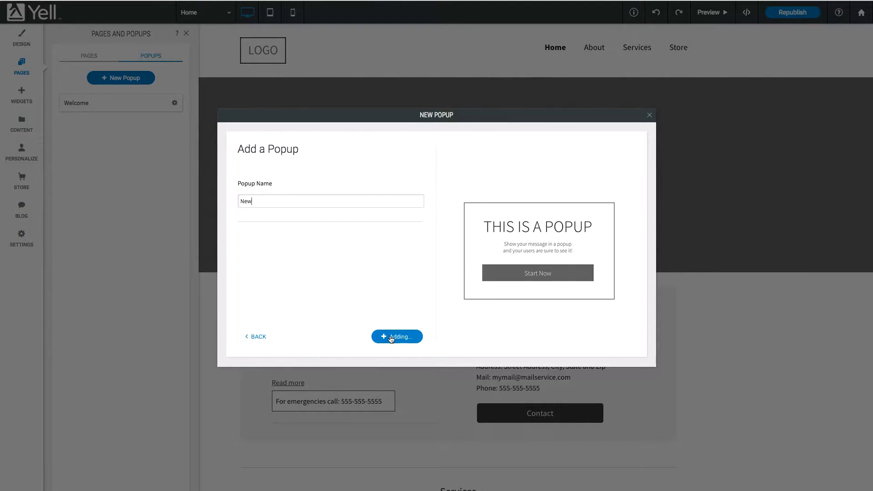
Step: Replace the popup heading with 'Welcome' and confirm the edit
click(397, 337)
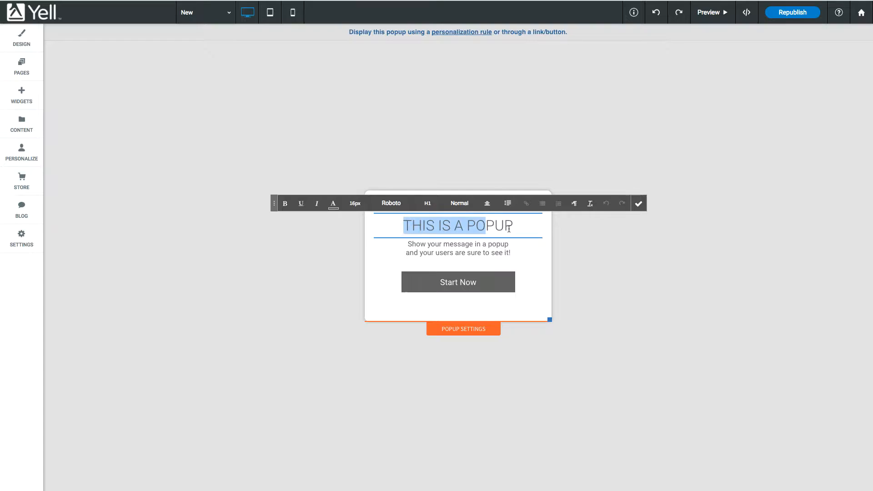
text(Welcom)
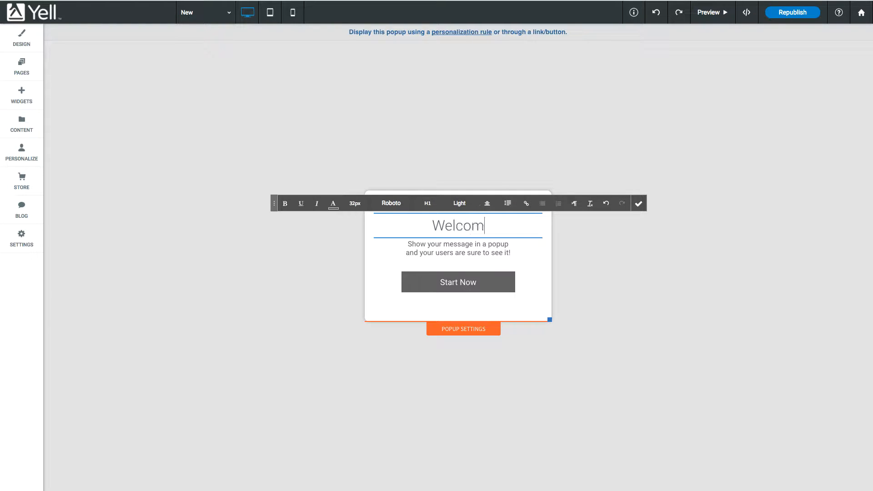
click(22, 95)
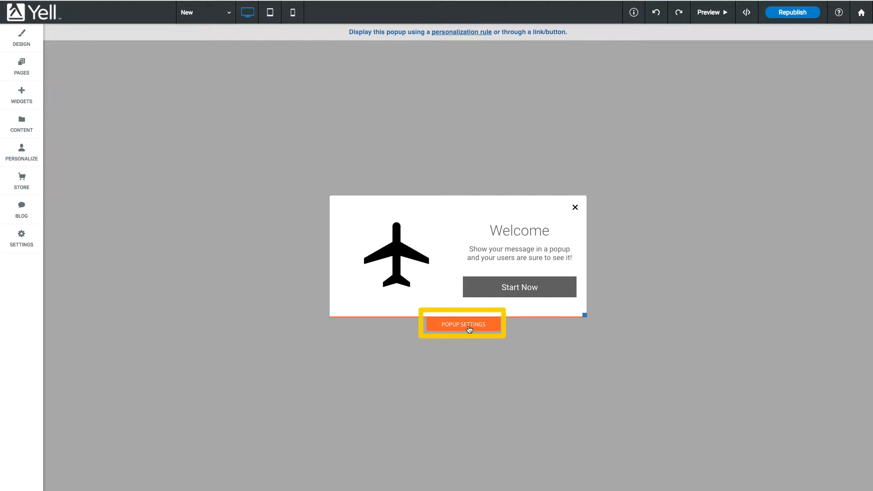
Step: In Popup Design, set the animation to Bounce with corner rounding adjusted back to 3px
click(463, 324)
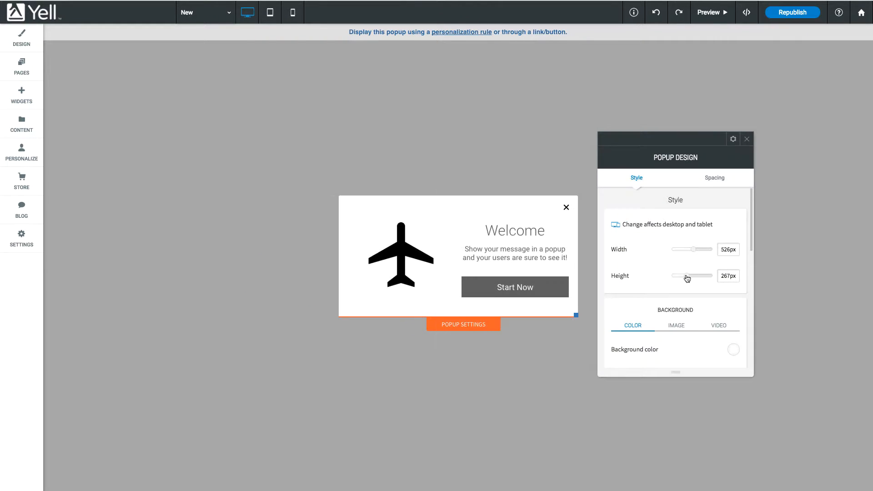
scroll(down, 3)
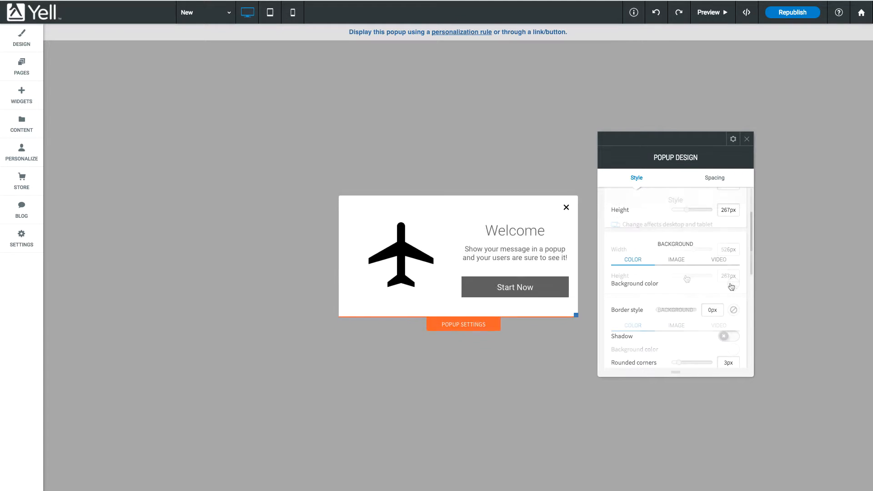
click(732, 287)
text(19)
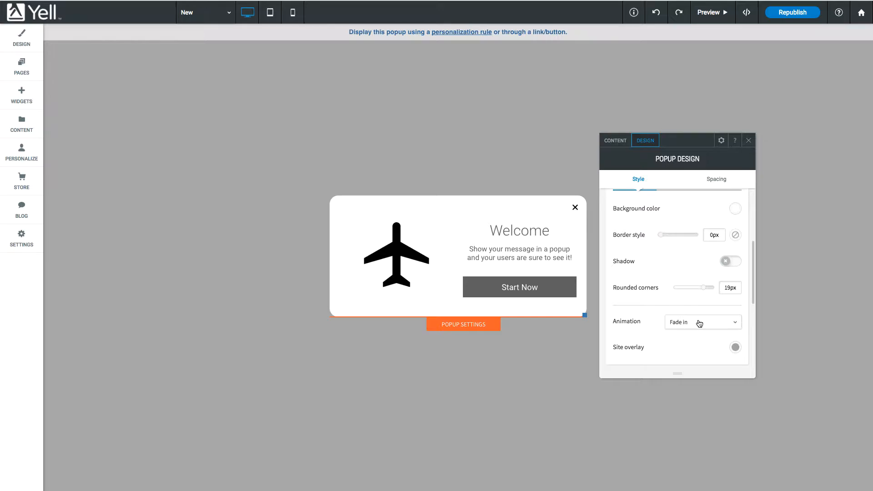
click(702, 322)
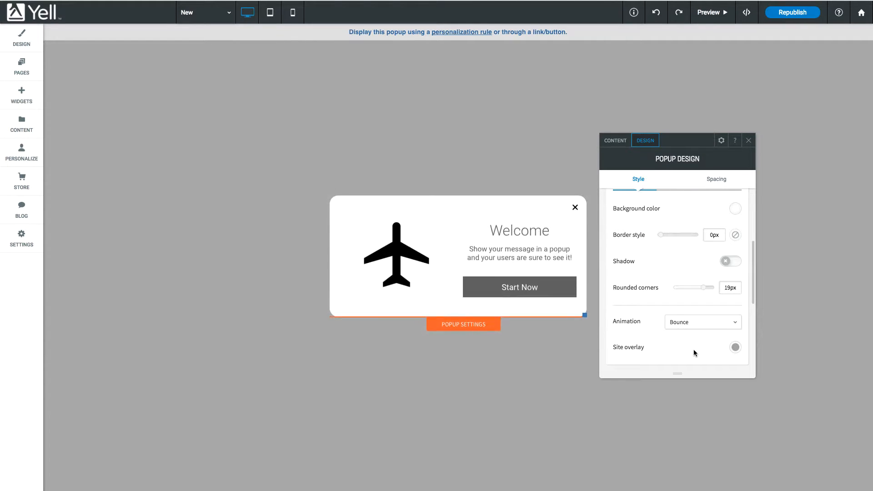
drag(710, 288, 680, 288)
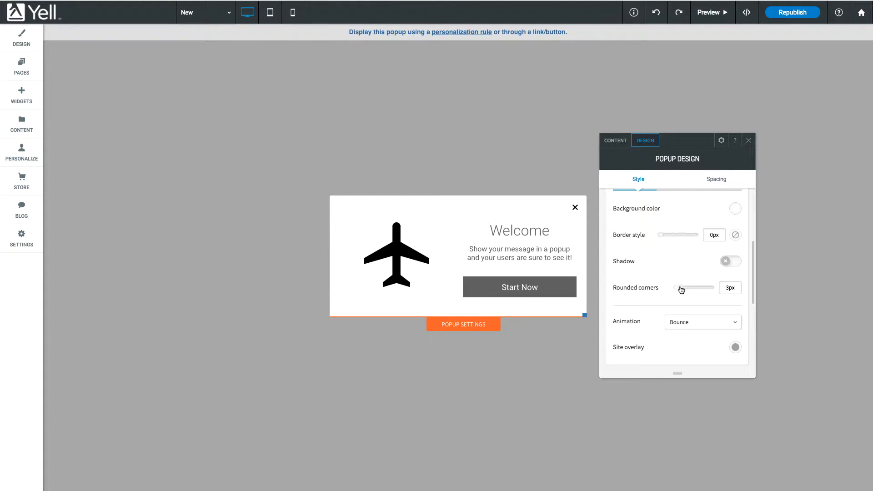
drag(681, 288, 706, 288)
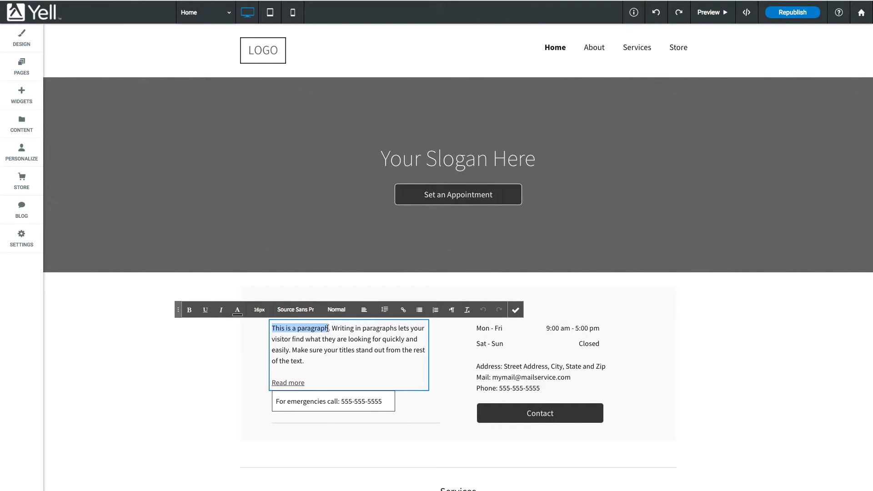
Step: Link the homepage phrase 'This is a paragraph' to the New popup and finish editing
click(403, 310)
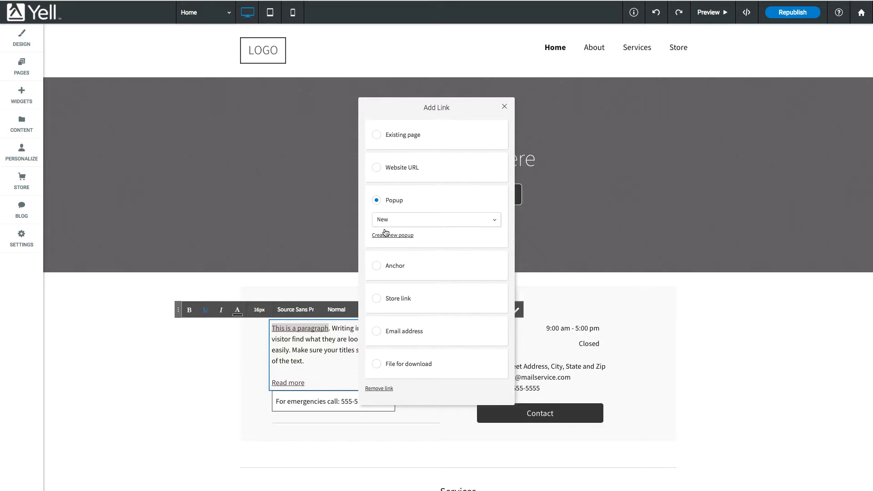
click(436, 218)
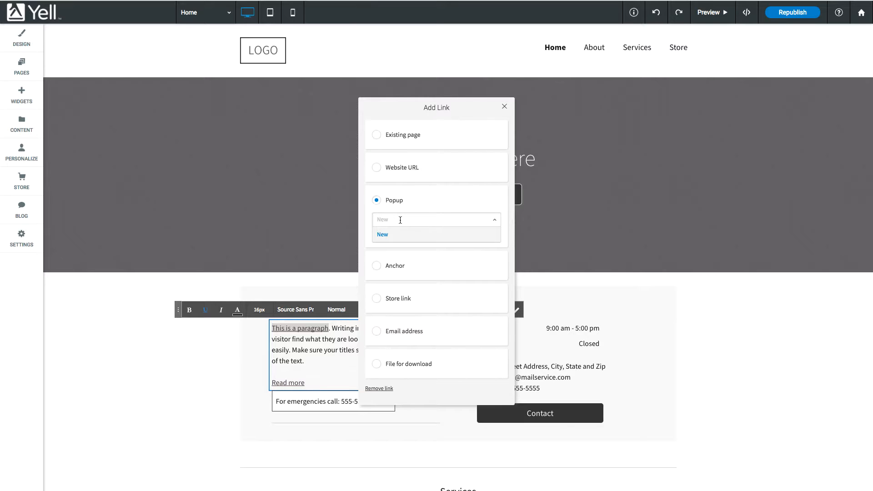
click(504, 107)
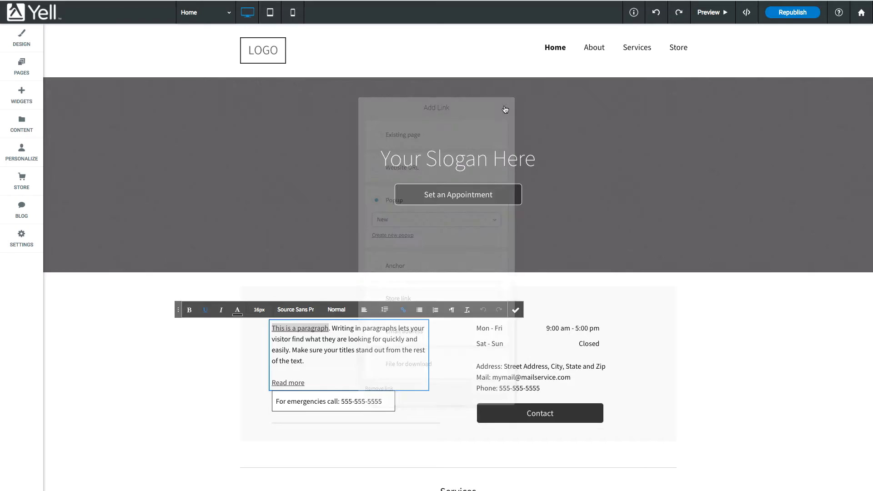
click(712, 13)
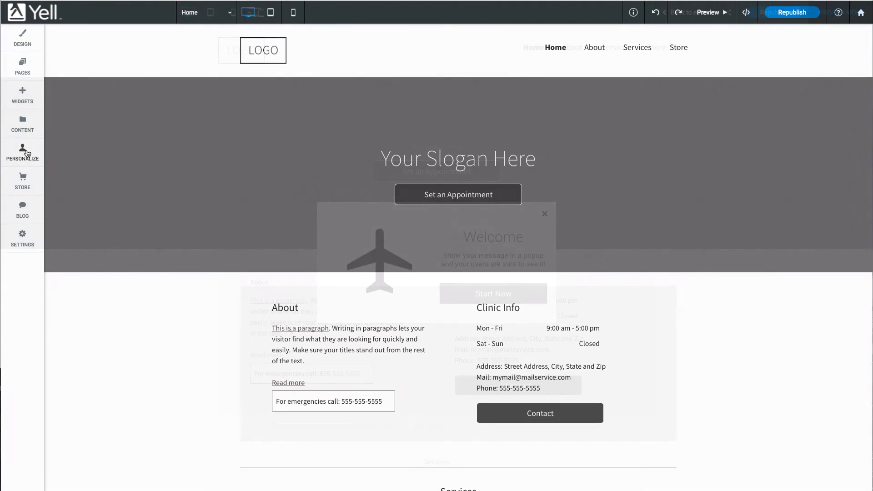
click(544, 214)
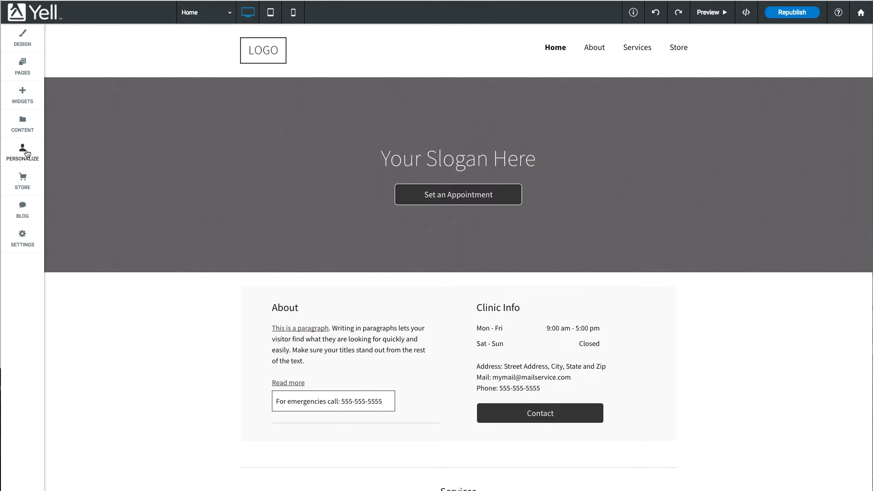
Step: From Personalize, start a 'Build your own' rule to reach its trigger options
click(22, 152)
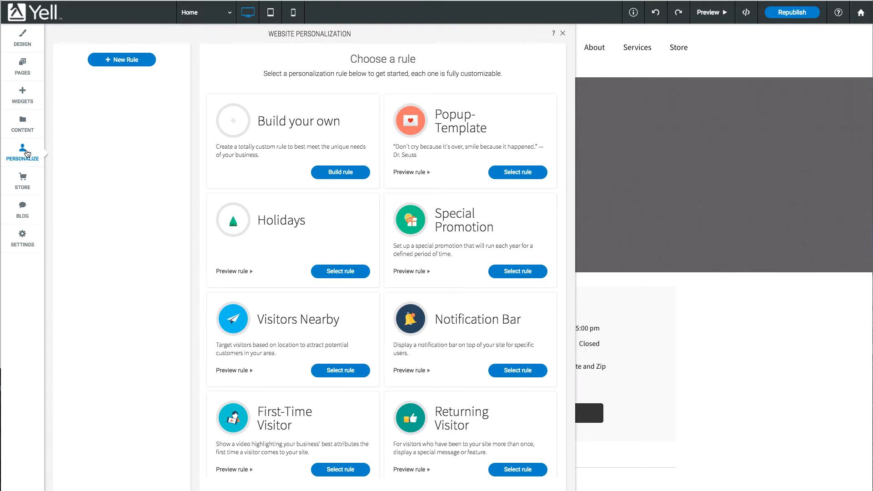
mouse_move(96, 163)
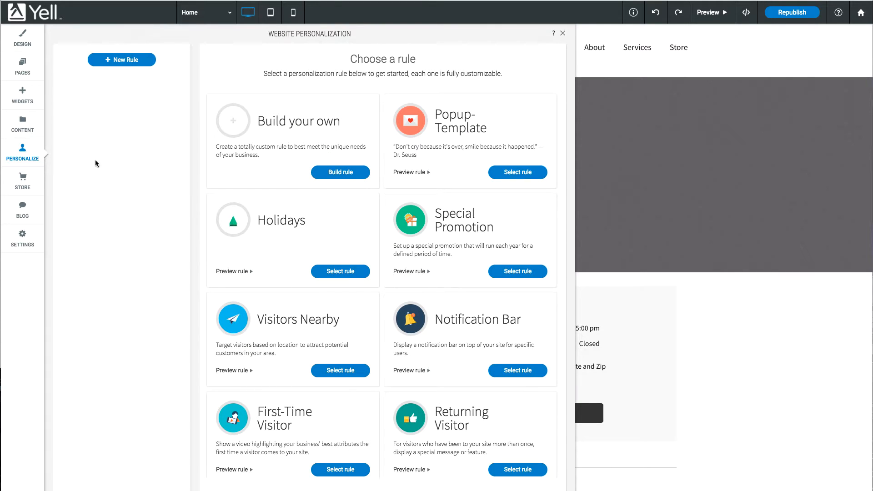
mouse_move(155, 168)
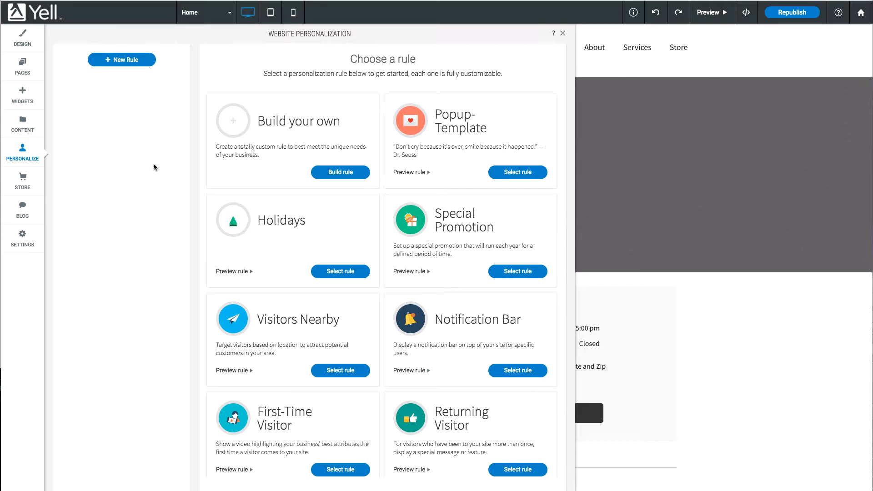
click(340, 172)
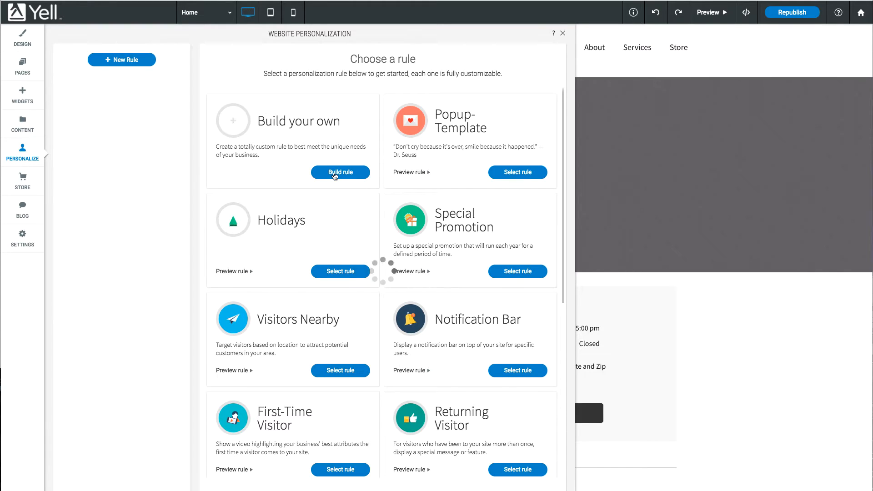
click(340, 172)
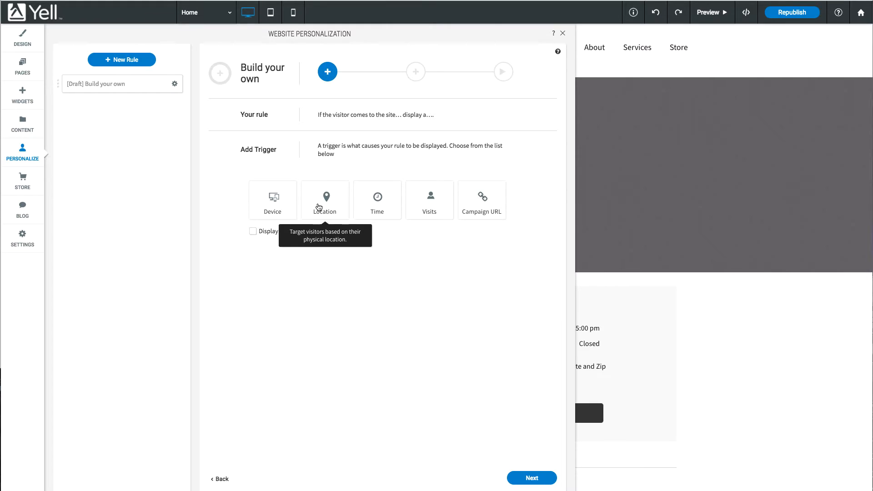
mouse_move(314, 174)
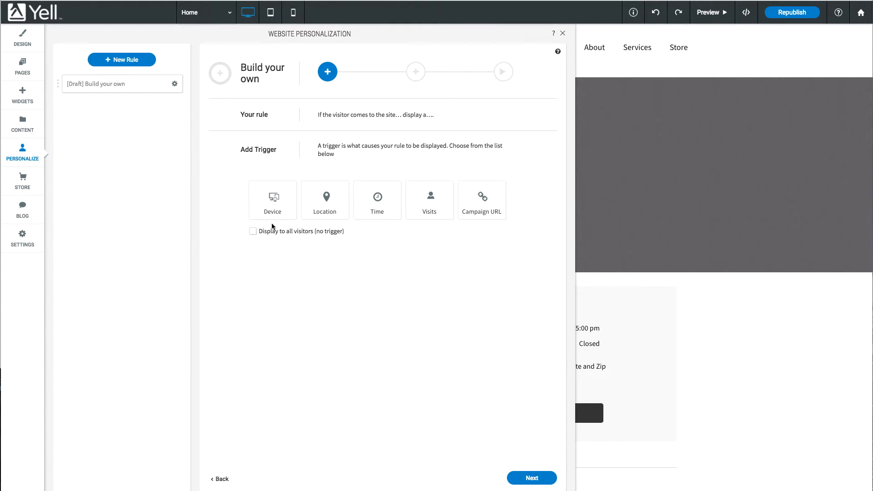
Step: Set 'Display to all visitors (no trigger)' and choose Popup as the rule's action
click(253, 231)
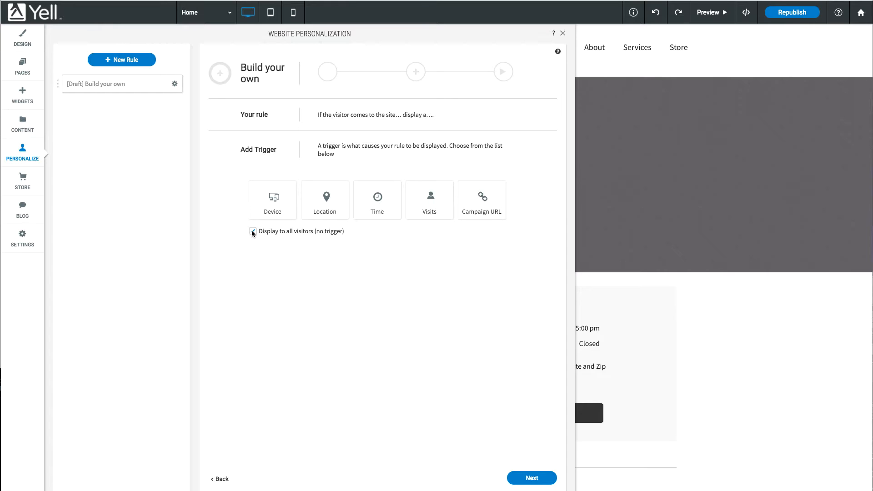
click(253, 231)
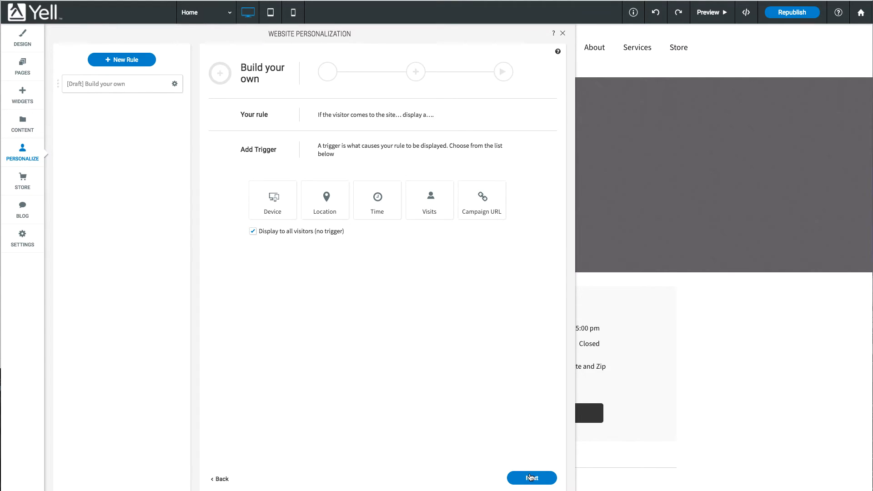
click(530, 478)
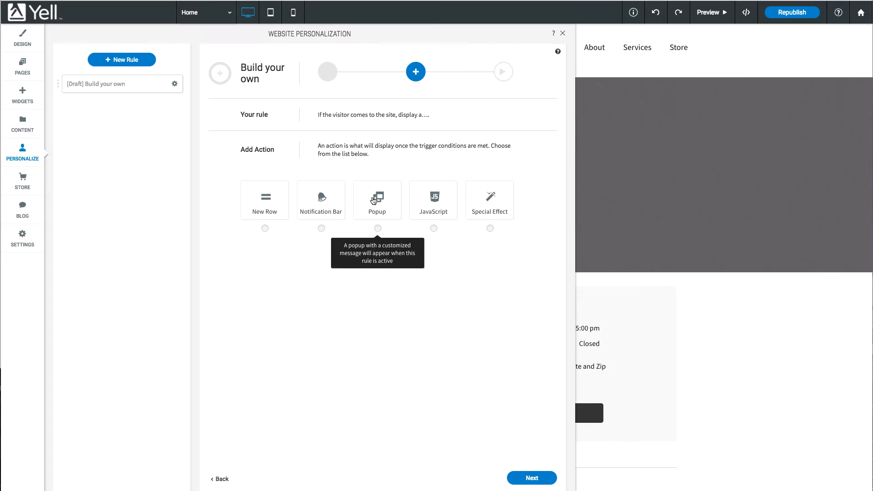
click(377, 200)
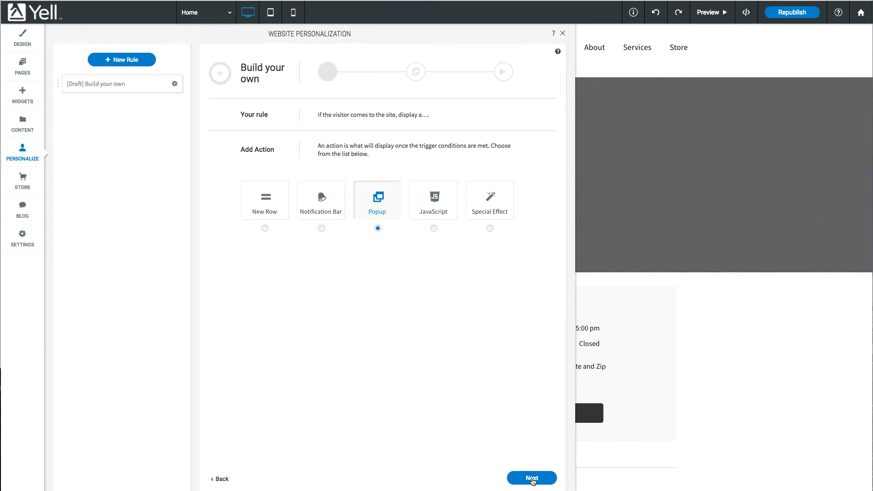
Step: Pick the New popup shown immediately on Home and save the rule as 'New Popup for Visitors'
click(530, 478)
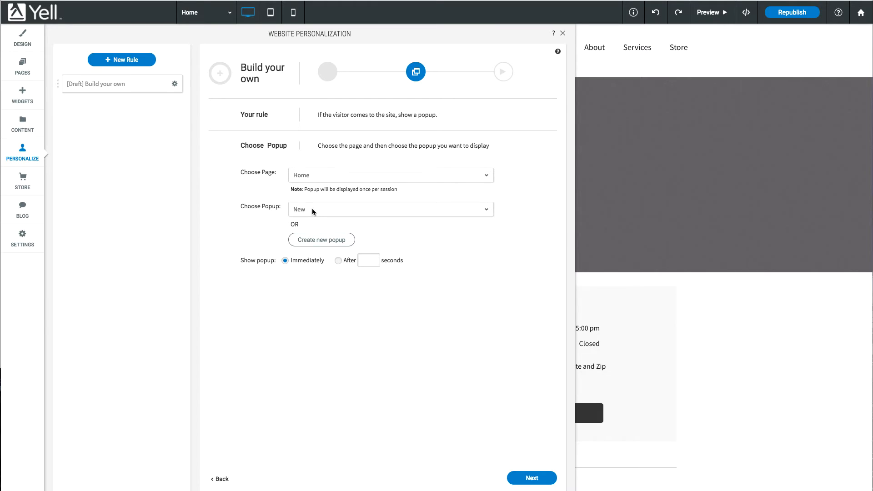
click(390, 209)
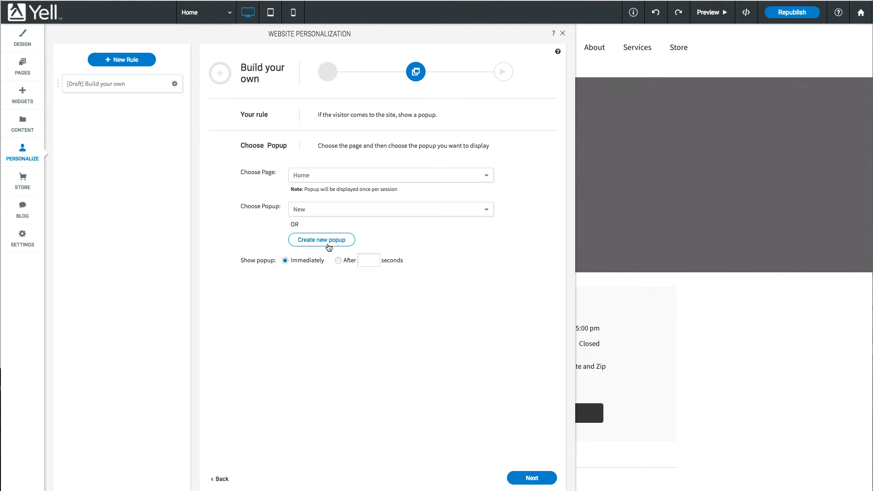
mouse_move(313, 265)
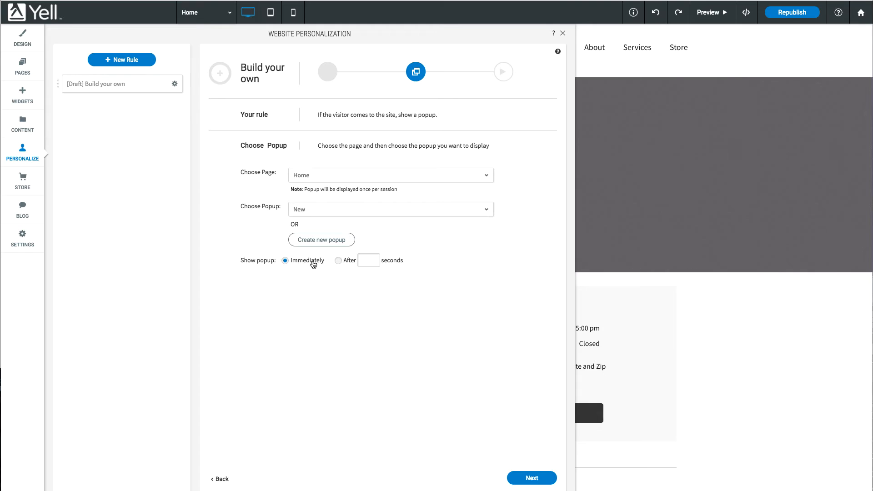
mouse_move(323, 267)
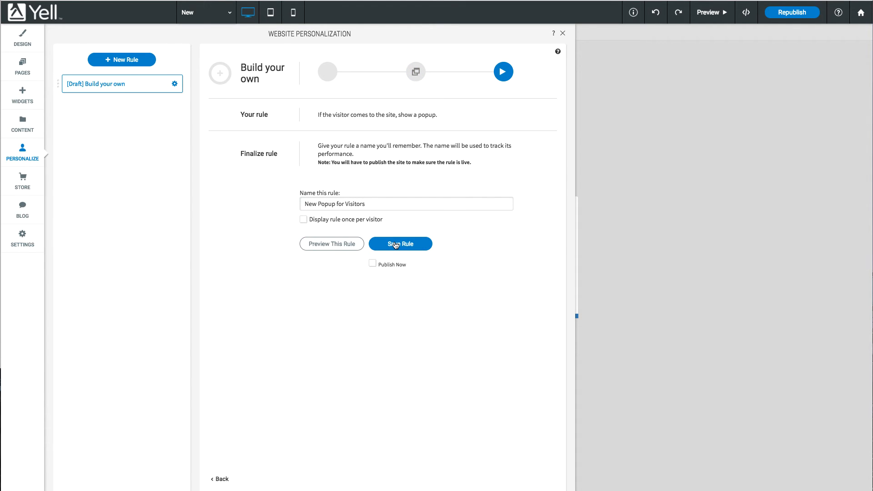
click(400, 243)
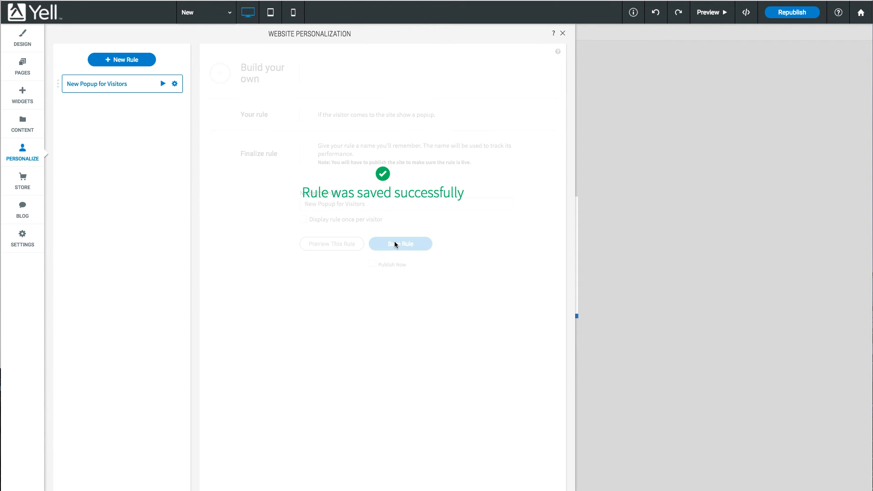